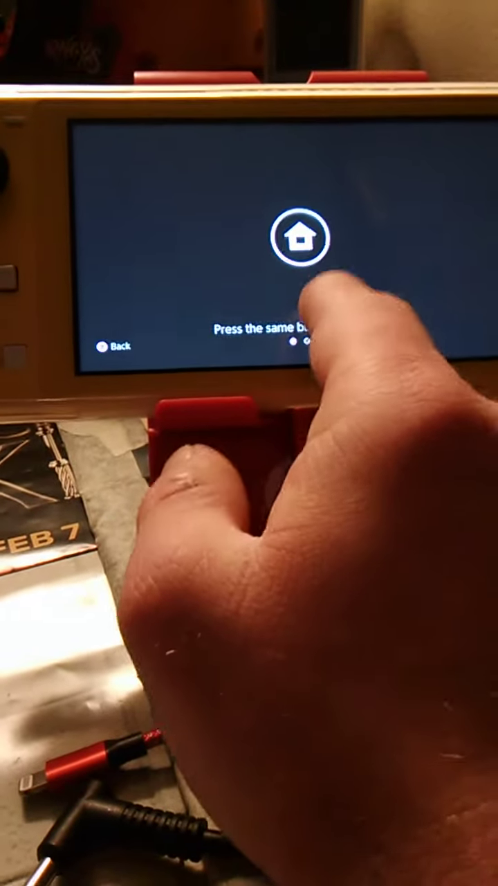
Step: Unlock the Switch Lite from the lock screen to show the Jumanji, Arena of Valor and Warface tiles
left_click(301, 257)
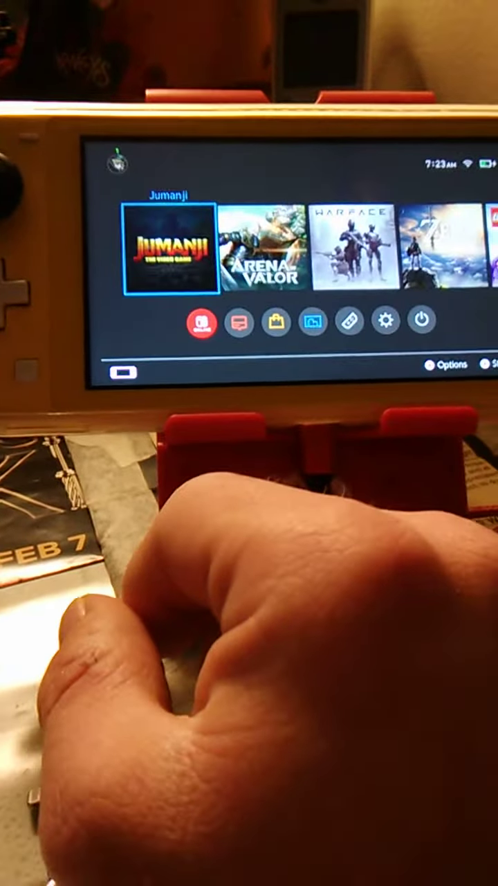